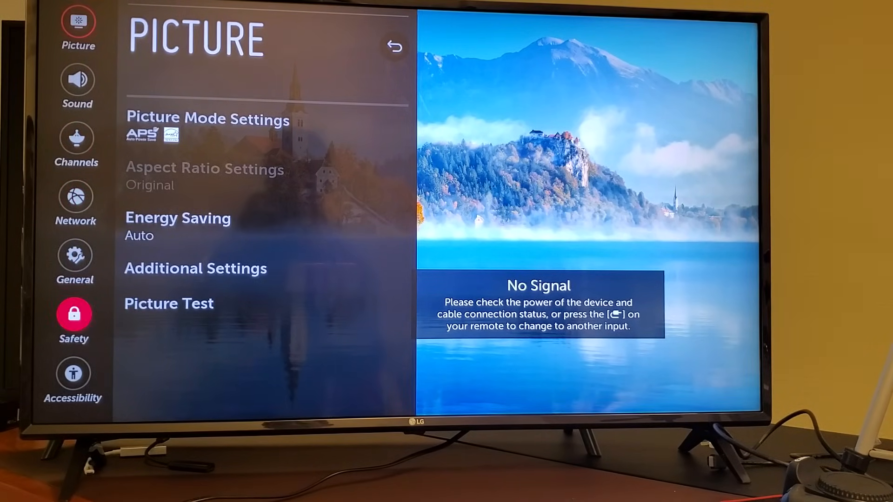
Step: Open General settings and scroll down to the User Agreements and Legal Notice entries
left_click(73, 313)
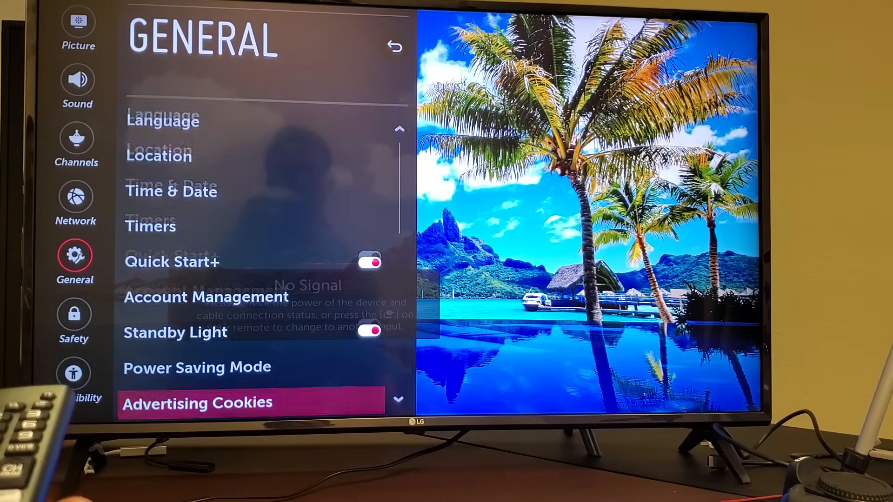
scroll("down", 3)
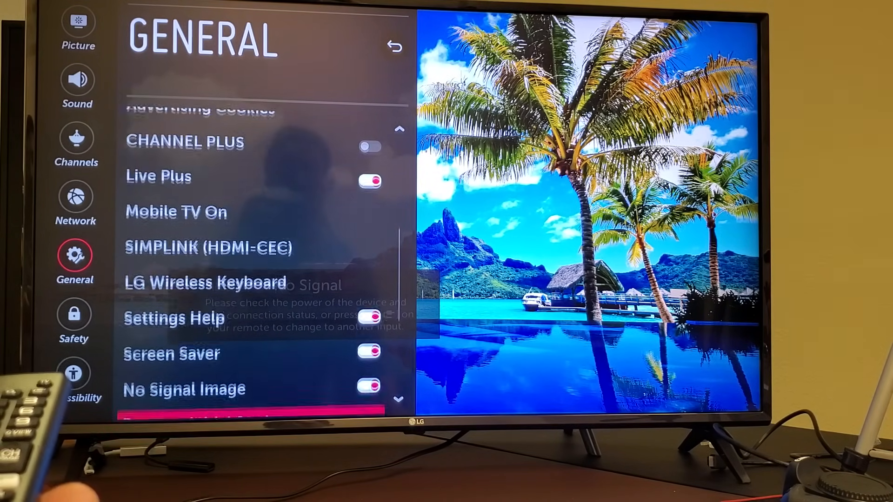
scroll("down", 3)
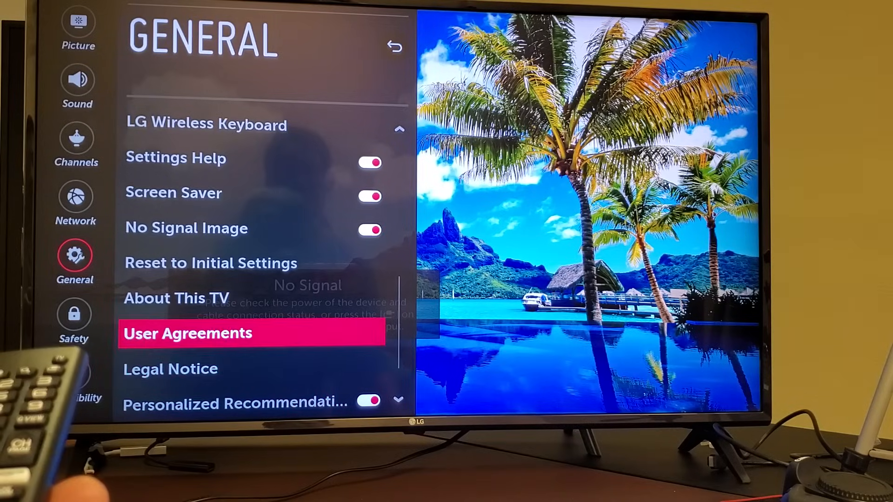